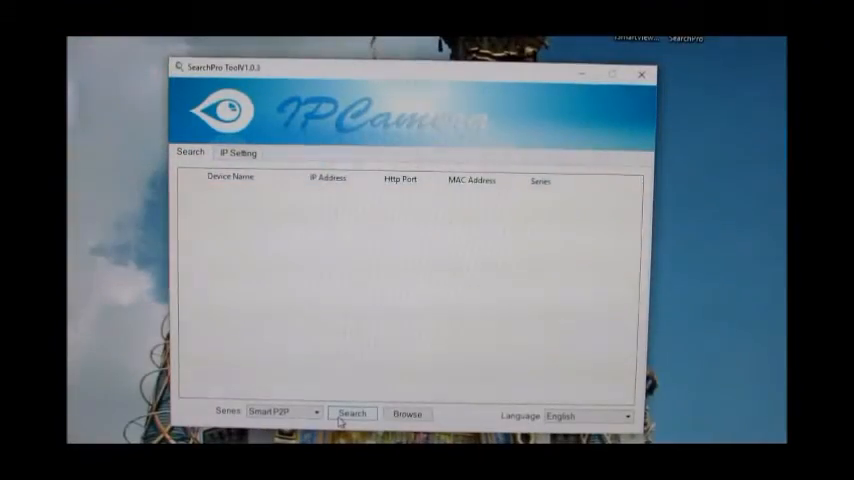
- Search the local network in SearchPro to discover the IP camera
{"action": "left_click", "coordinate": [352, 414]}
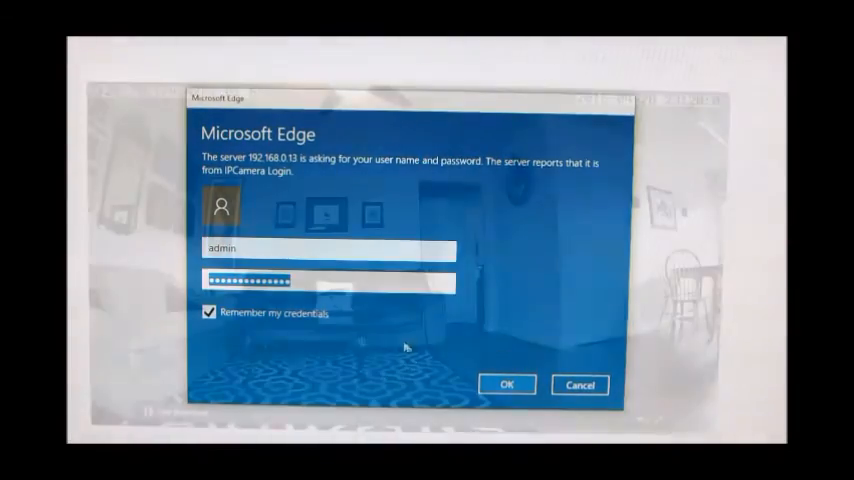
- Confirm the camera login and move from the live view into the setup pages
{"action": "left_click", "coordinate": [512, 384]}
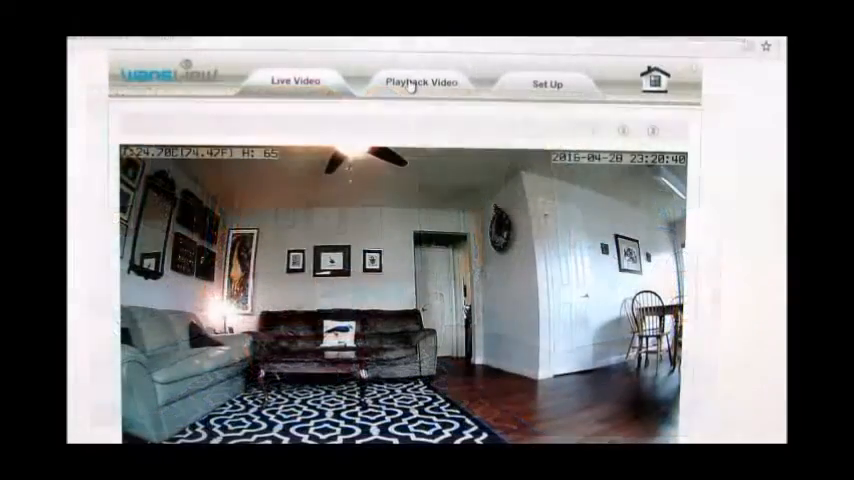
{"action": "left_click", "coordinate": [546, 80]}
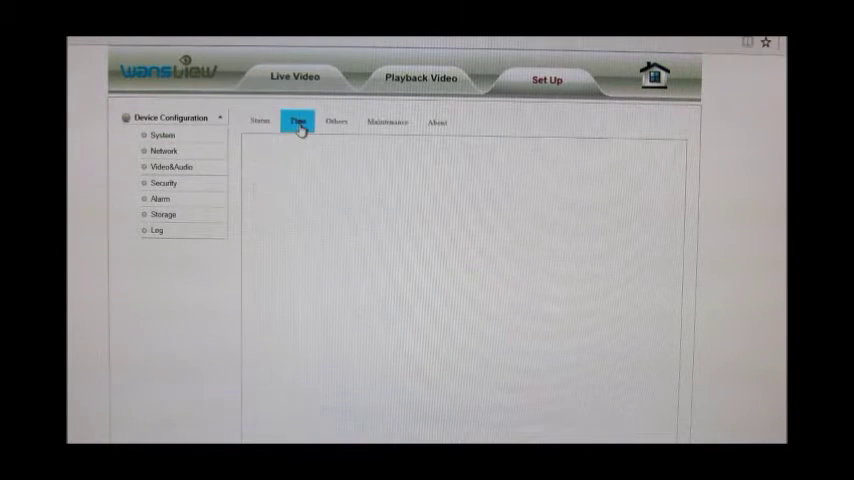
- Review the System sub-tabs for time and indicator LED settings before the network IP page
{"action": "left_click", "coordinate": [336, 120]}
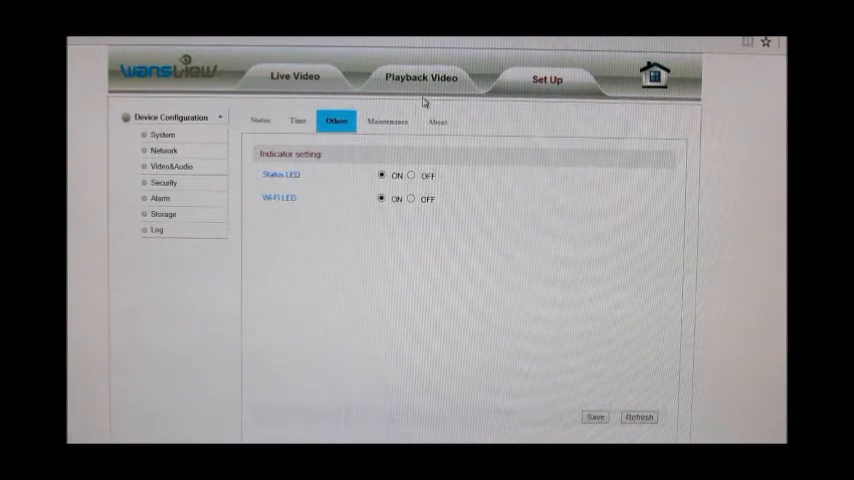
{"action": "left_click", "coordinate": [388, 120]}
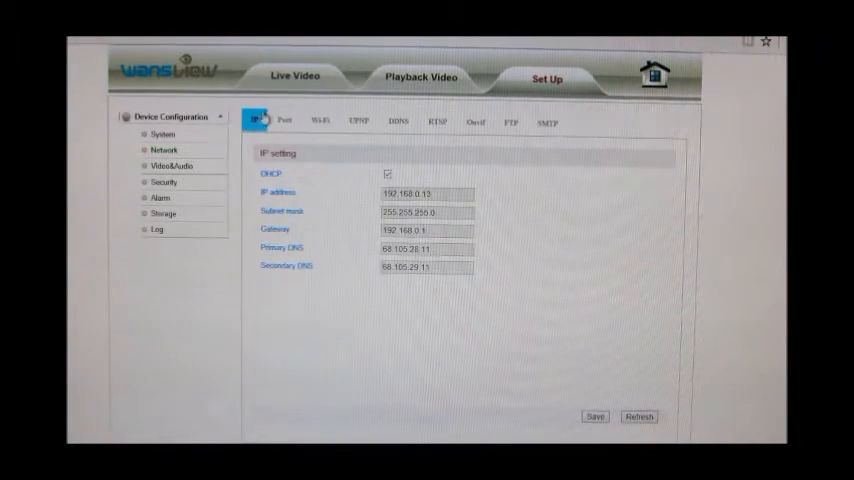
- Page through Port, WLAN, DDNS, RTSP, Onvif and FTP settings and land on SMTP e-mail settings
{"action": "left_click", "coordinate": [284, 120]}
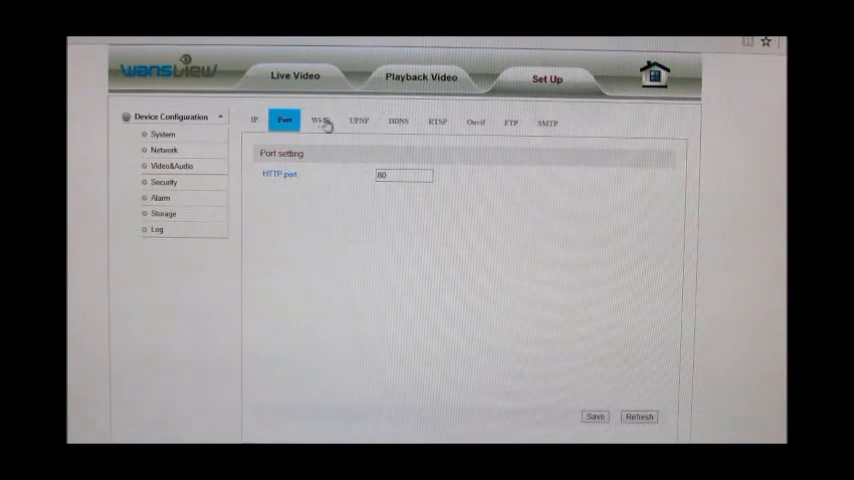
{"action": "left_click", "coordinate": [316, 120]}
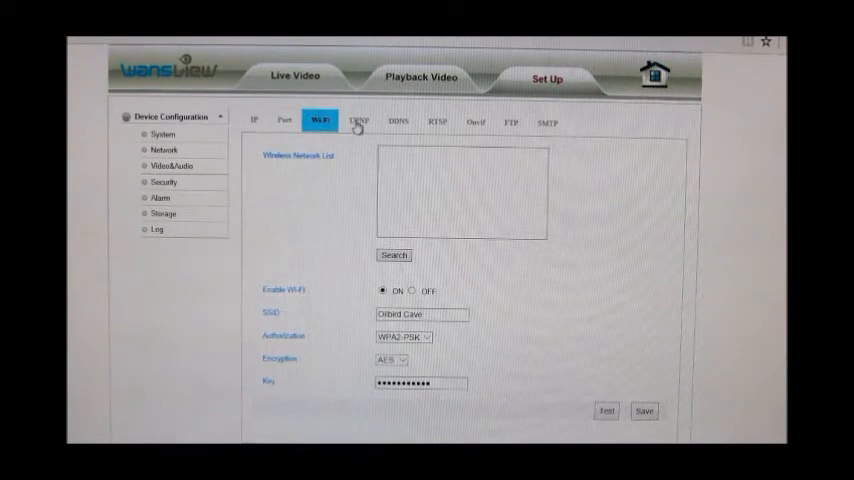
{"action": "left_click", "coordinate": [396, 120]}
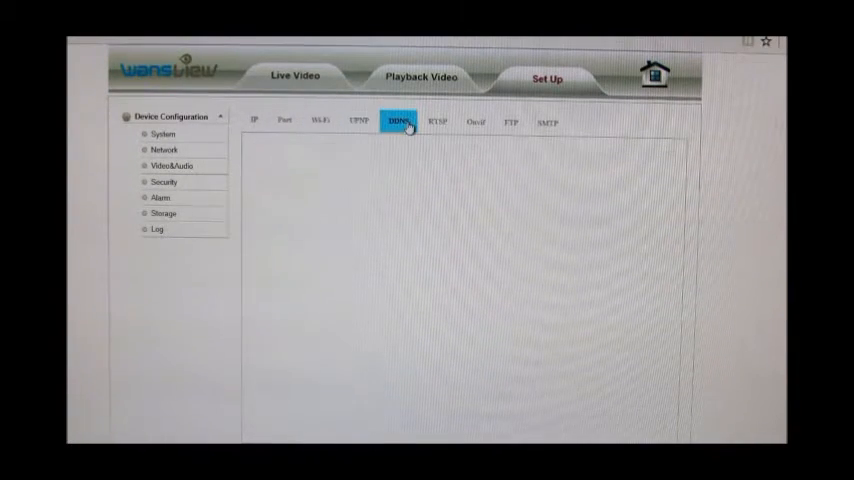
{"action": "left_click", "coordinate": [396, 120]}
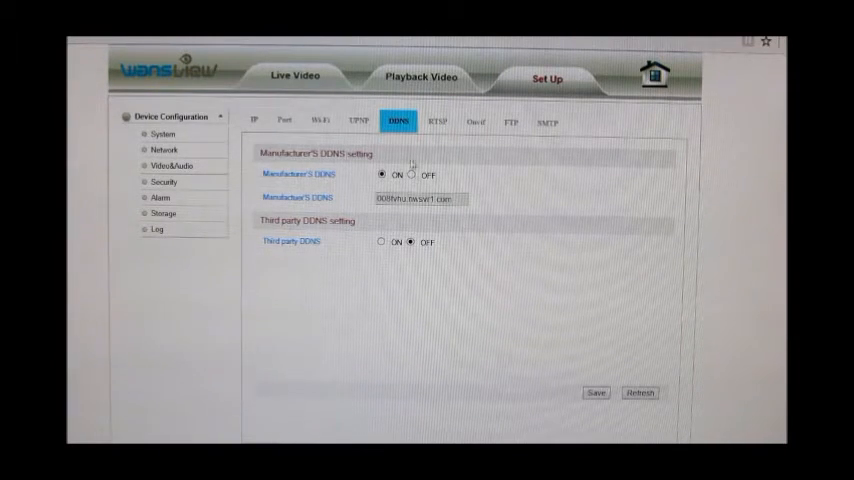
{"action": "left_click", "coordinate": [436, 122]}
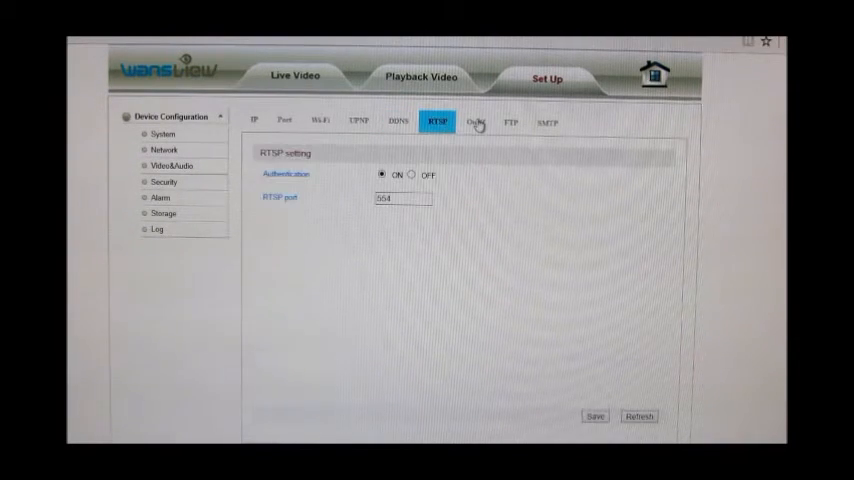
{"action": "left_click", "coordinate": [508, 122]}
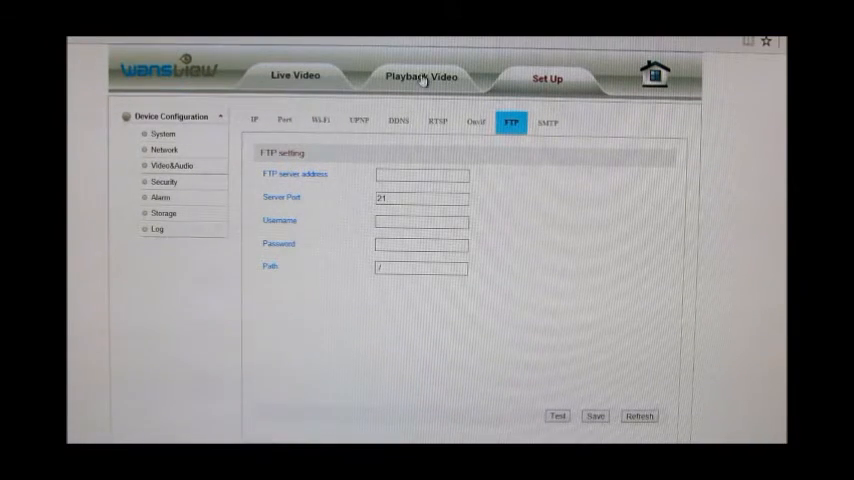
{"action": "left_click", "coordinate": [544, 120]}
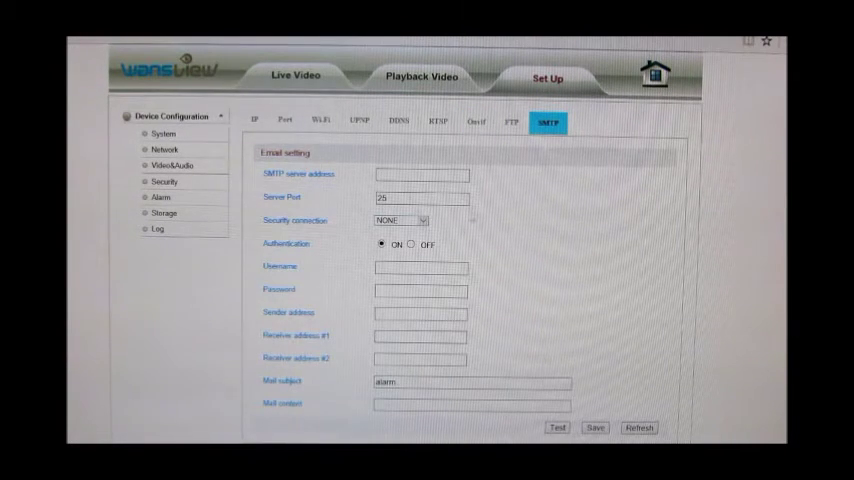
- Enter an smtp .com mail server address and set the security connection to SSL/TLS
{"action": "left_click", "coordinate": [420, 174]}
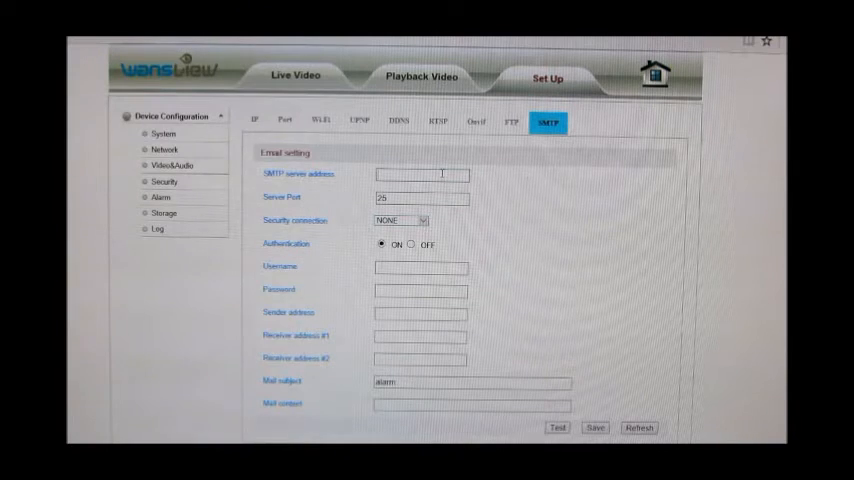
{"action": "type", "text": "smtp"}
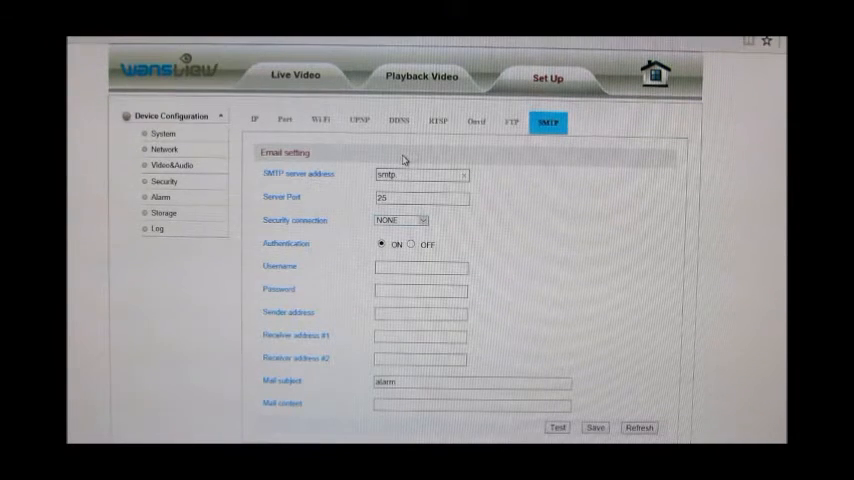
{"action": "type", "text": ".com"}
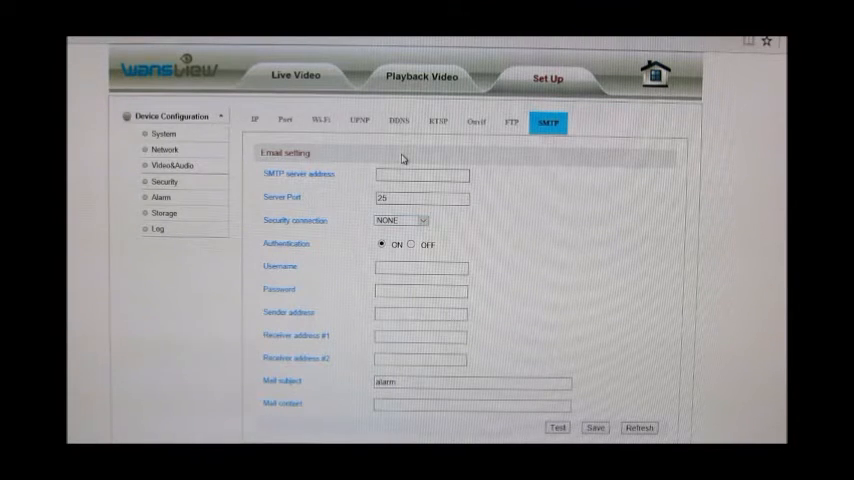
{"action": "left_click", "coordinate": [416, 196]}
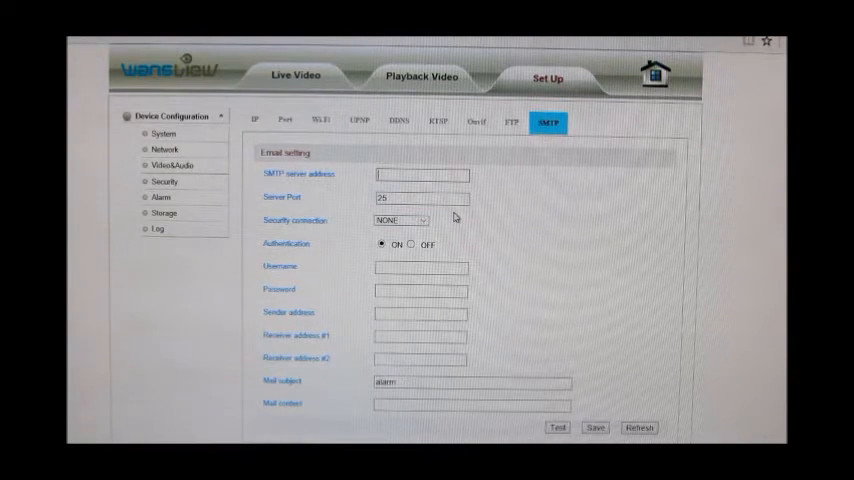
{"action": "left_click", "coordinate": [424, 220]}
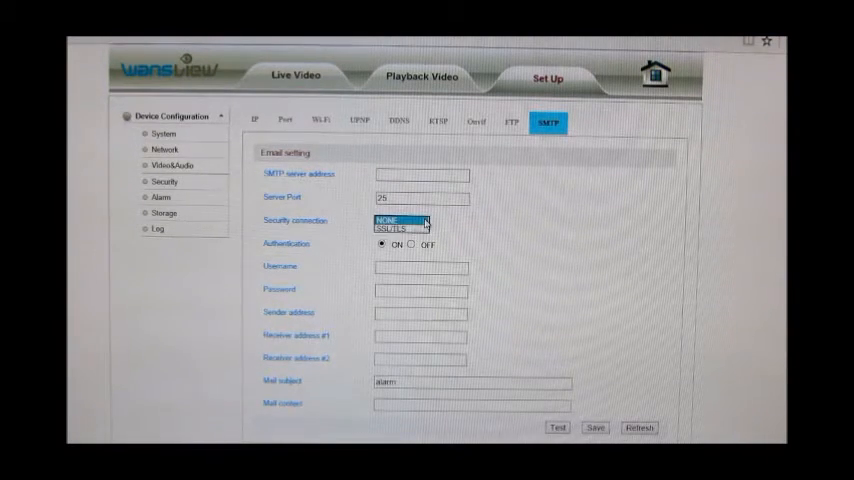
{"action": "left_click", "coordinate": [396, 228]}
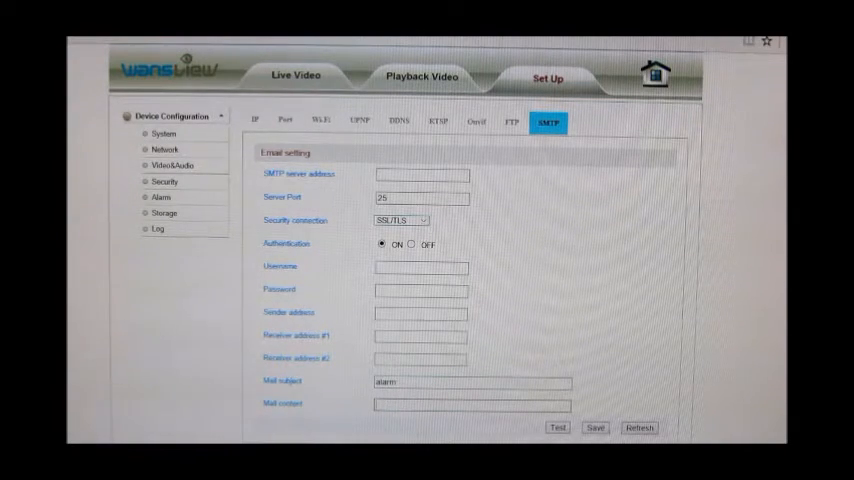
- Review Video&Audio stream, volume, image and OSD pages, ending on Nightvision with IR cut on Auto, level 20
{"action": "left_click", "coordinate": [174, 164]}
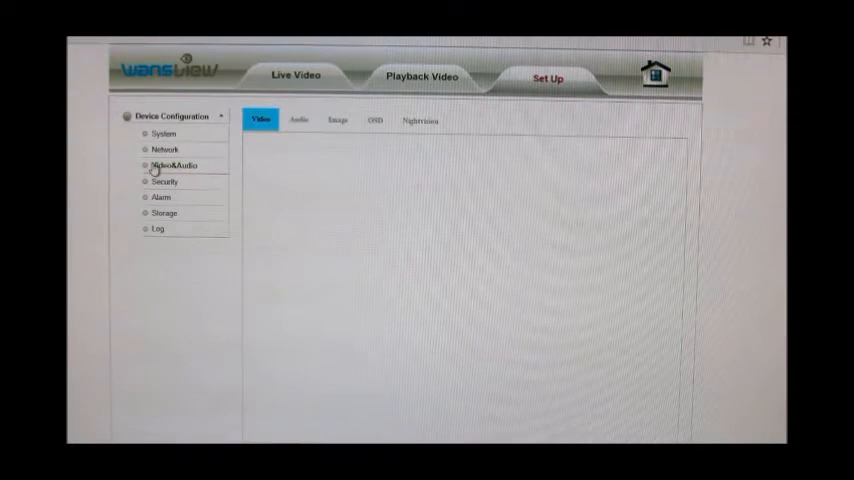
{"action": "left_click", "coordinate": [176, 164]}
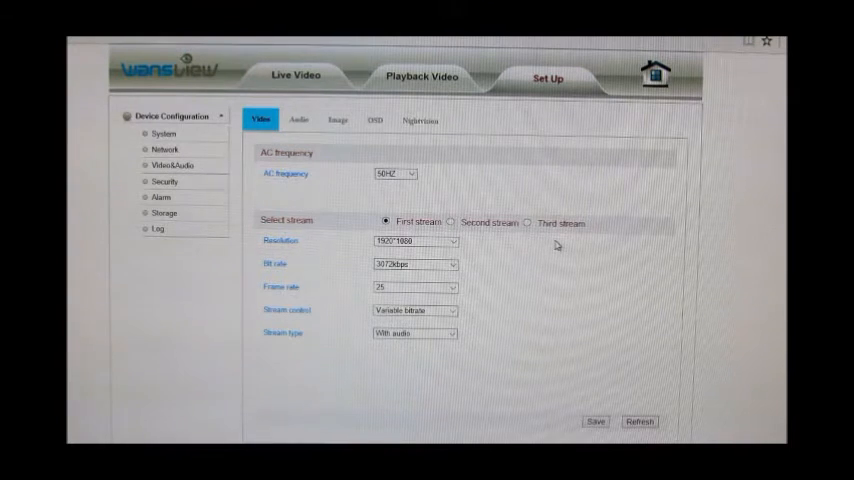
{"action": "left_click", "coordinate": [298, 120]}
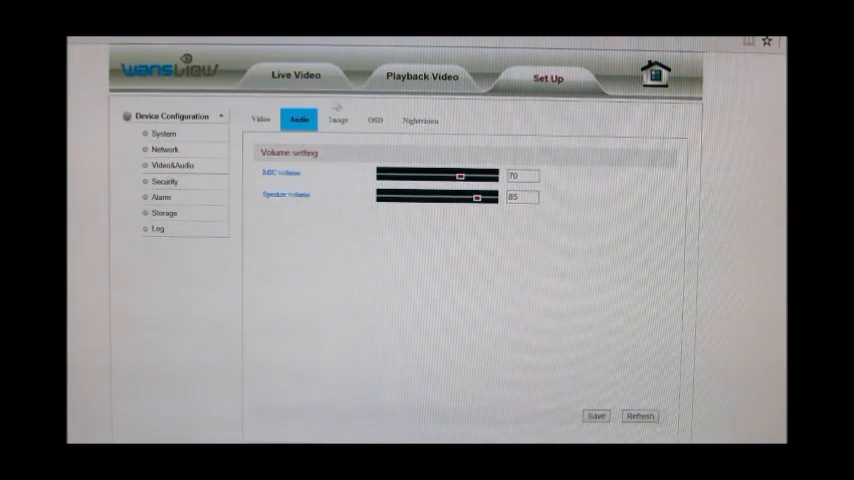
{"action": "left_click", "coordinate": [338, 120]}
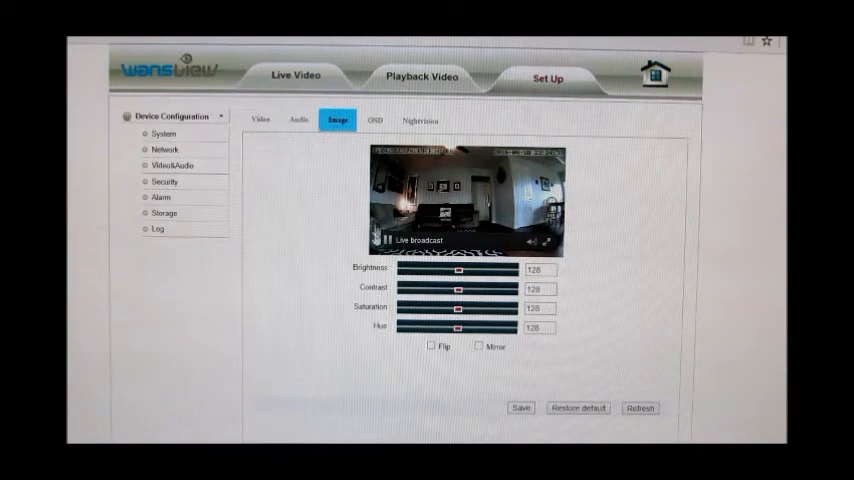
{"action": "left_click", "coordinate": [374, 120]}
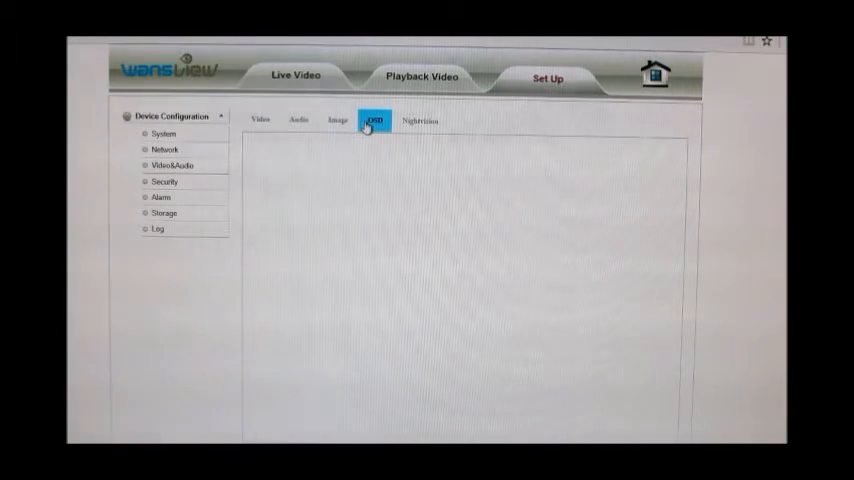
{"action": "left_click", "coordinate": [372, 120]}
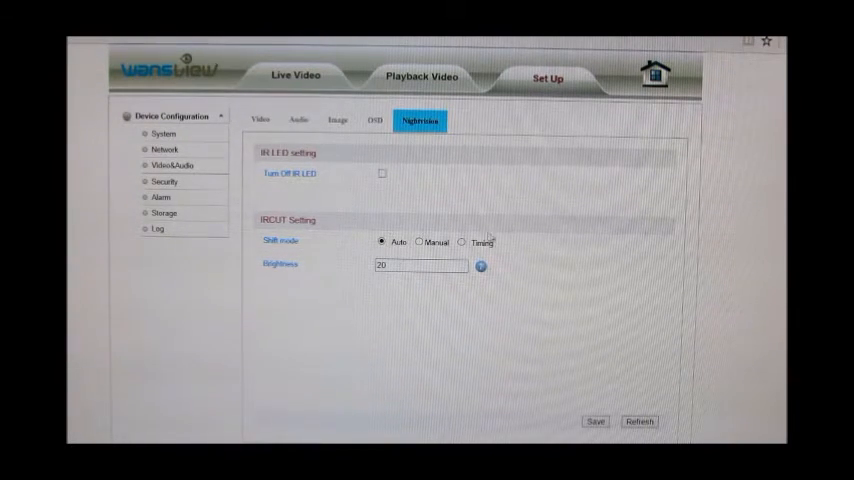
- Try the IR cut filter in Timing and Manual modes, then return it to Auto
{"action": "left_click", "coordinate": [462, 240]}
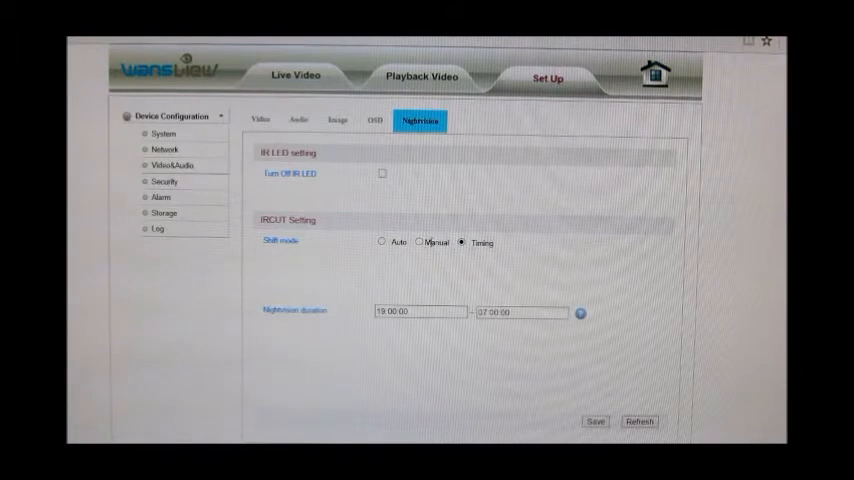
{"action": "left_click", "coordinate": [418, 242]}
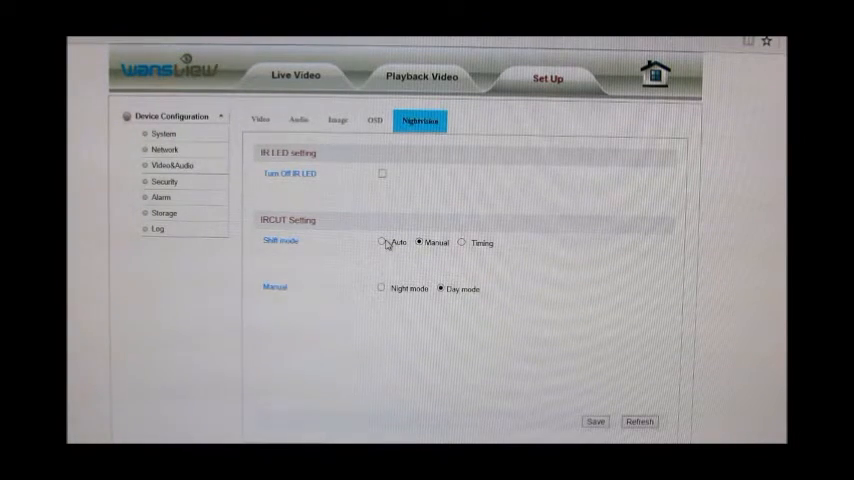
{"action": "left_click", "coordinate": [384, 242]}
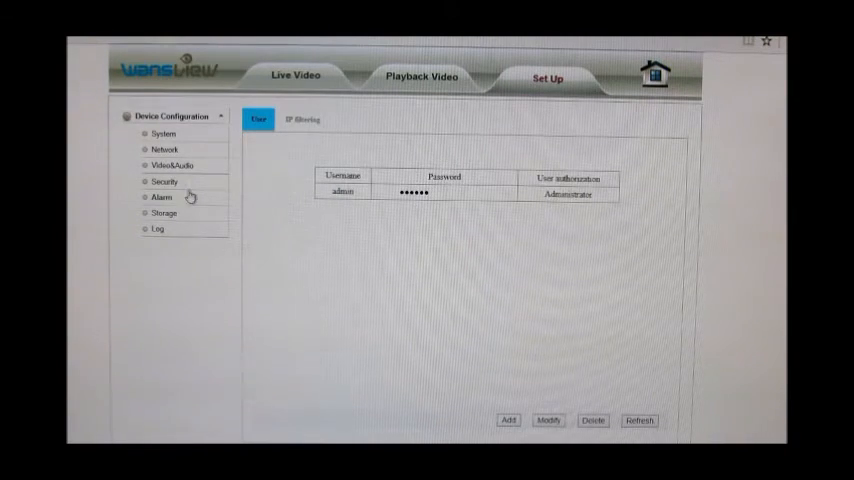
- In Alarm Temp&Hum detection, try temperature and humidity detection on, leaving both off
{"action": "left_click", "coordinate": [160, 196]}
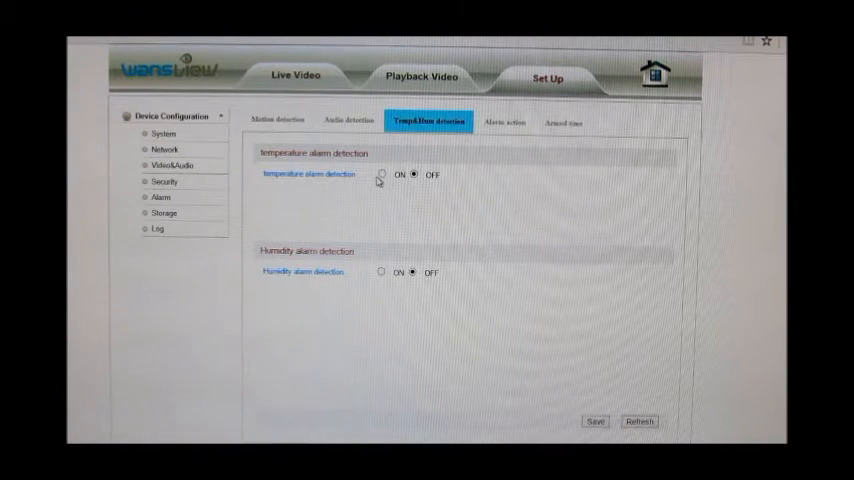
{"action": "left_click", "coordinate": [384, 174]}
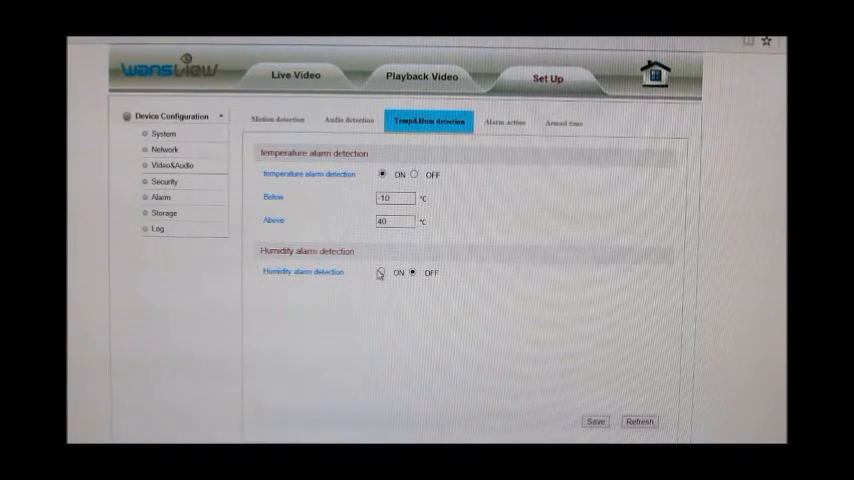
{"action": "left_click", "coordinate": [380, 272]}
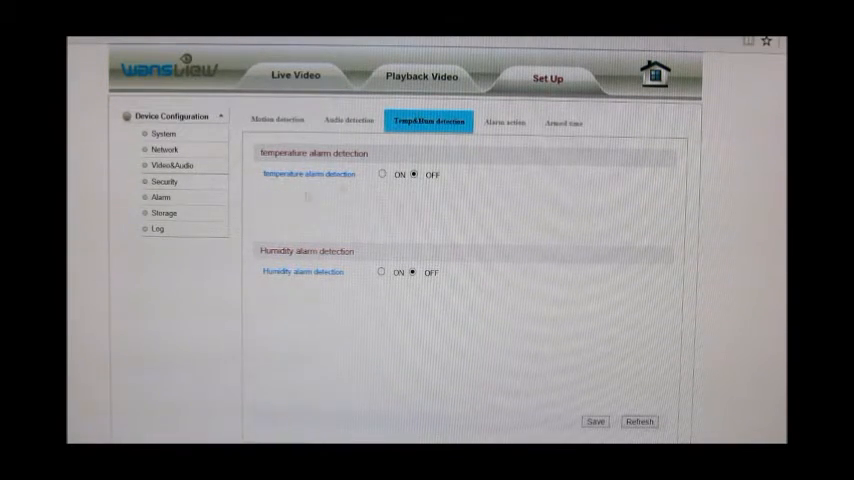
{"action": "mouse_move", "coordinate": [432, 126]}
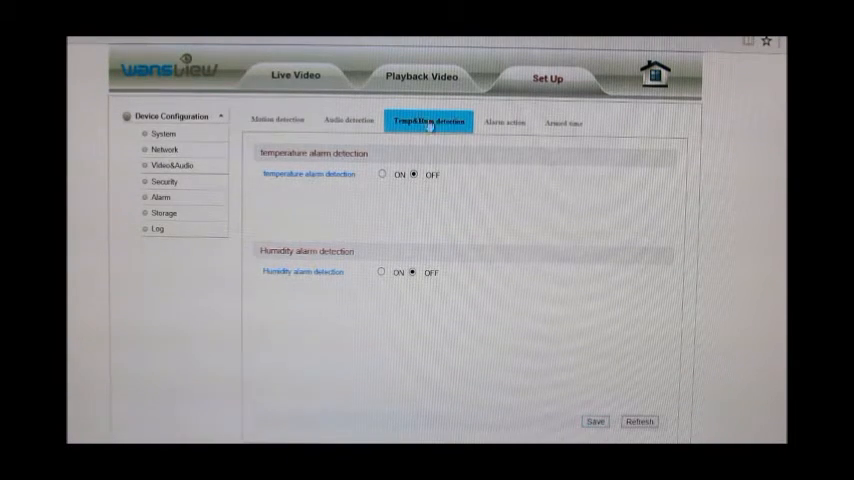
- Show the Alarm action options for snapshots, recordings, speaker and independent trigger type
{"action": "left_click", "coordinate": [504, 122]}
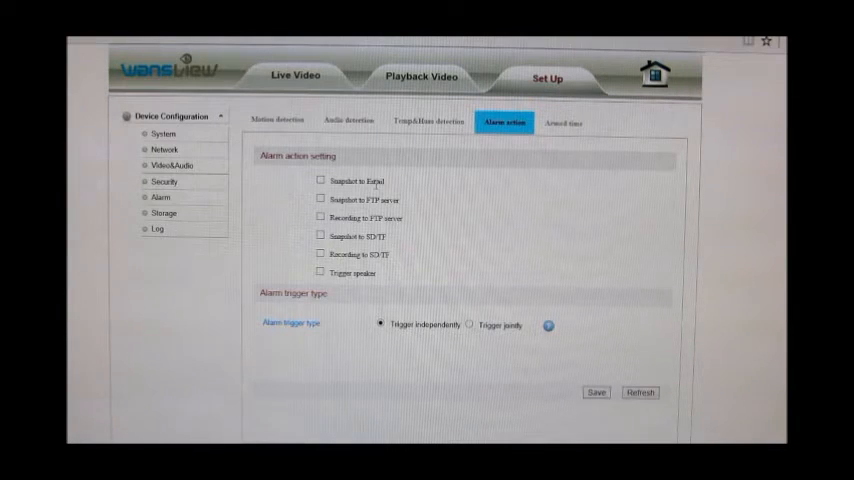
{"action": "mouse_move", "coordinate": [400, 192]}
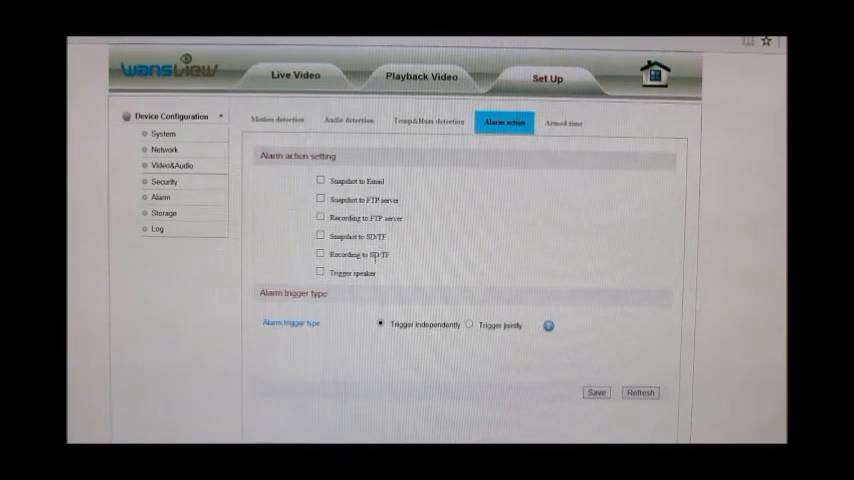
{"action": "mouse_move", "coordinate": [376, 268]}
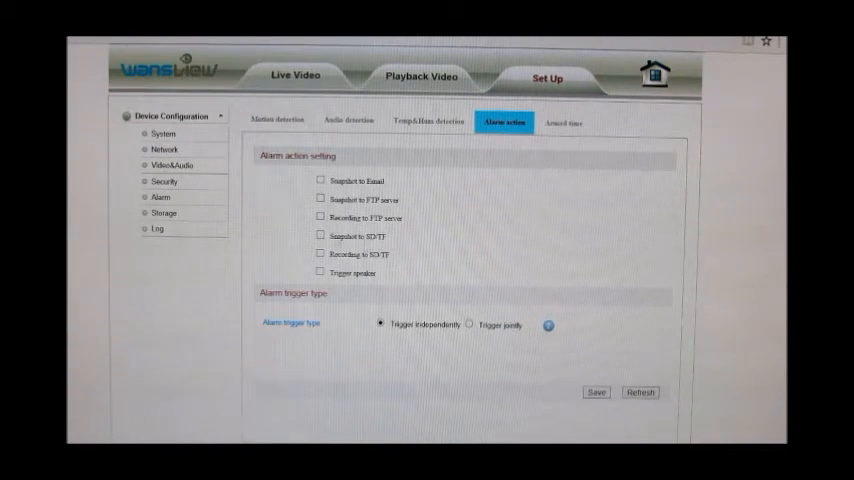
{"action": "mouse_move", "coordinate": [376, 272]}
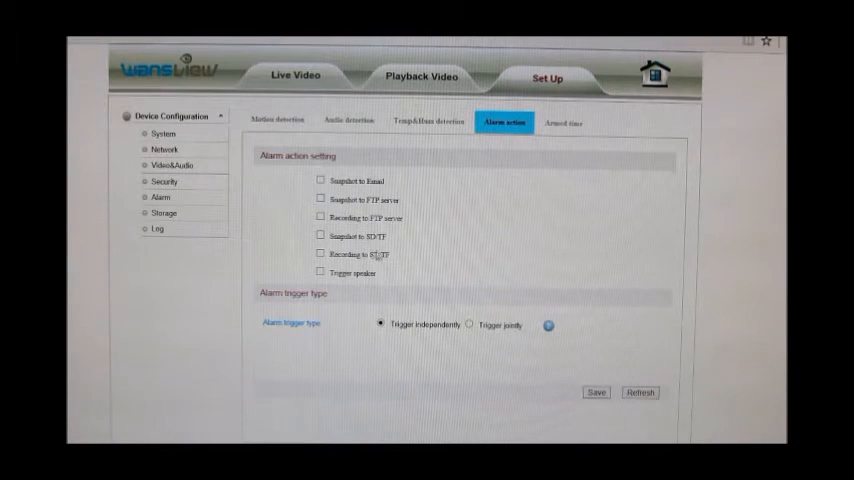
{"action": "mouse_move", "coordinate": [412, 268]}
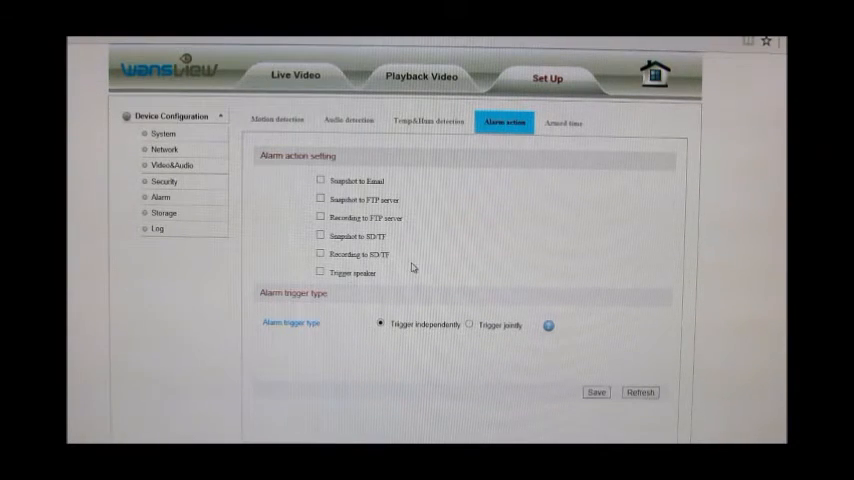
- View the weekly alarm schedule grid before moving to SD/TF Management showing no card
{"action": "left_click", "coordinate": [566, 122]}
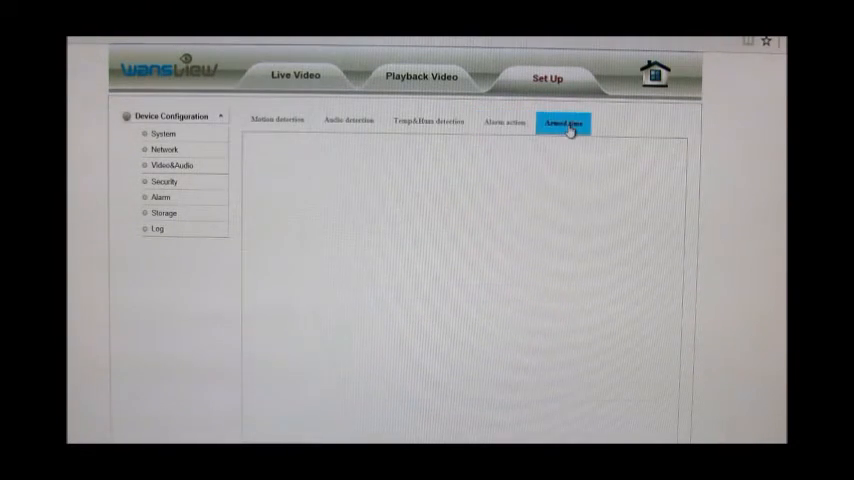
{"action": "left_click", "coordinate": [564, 122]}
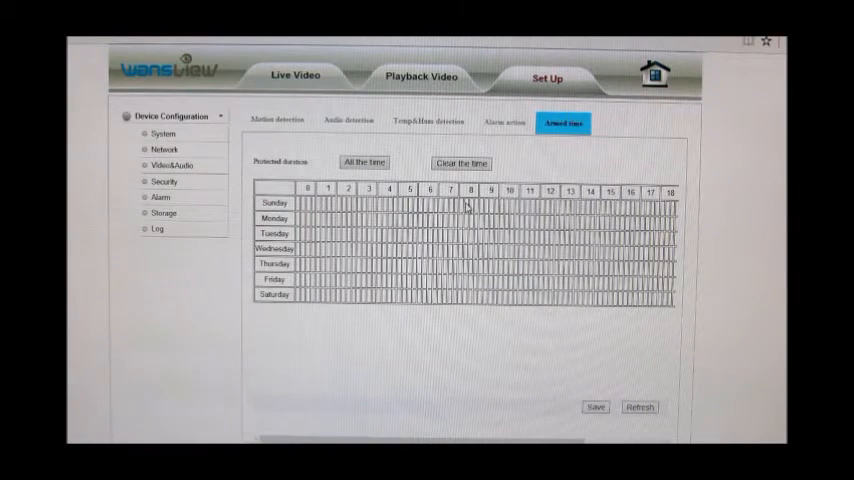
{"action": "left_click_drag", "start_coordinate": [470, 204], "coordinate": [530, 204]}
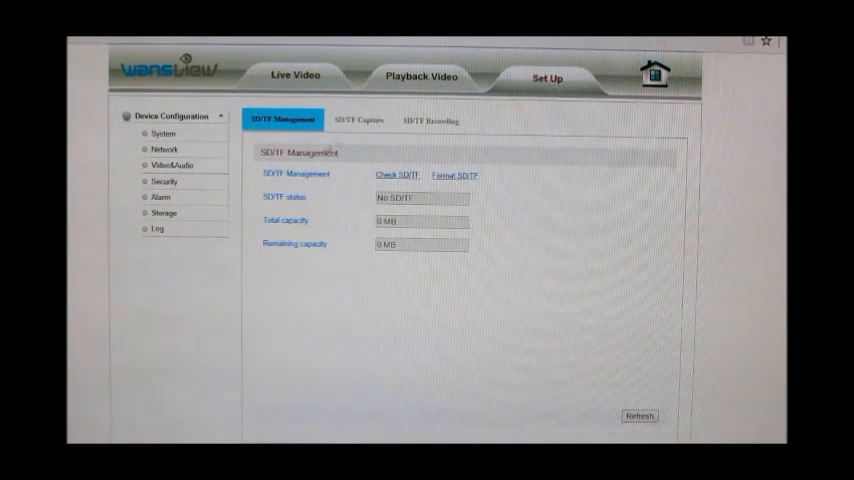
- Enable timed snapshots to the SD card in the SD/TF Capture settings
{"action": "left_click", "coordinate": [360, 120]}
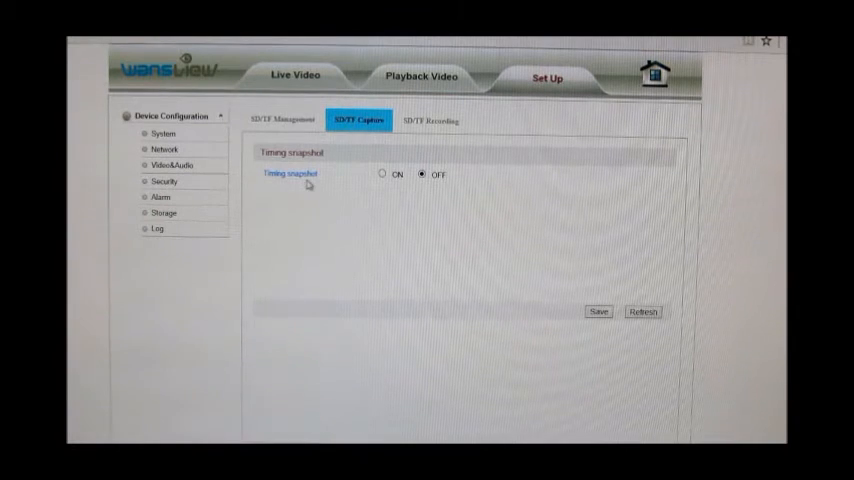
{"action": "left_click", "coordinate": [380, 174]}
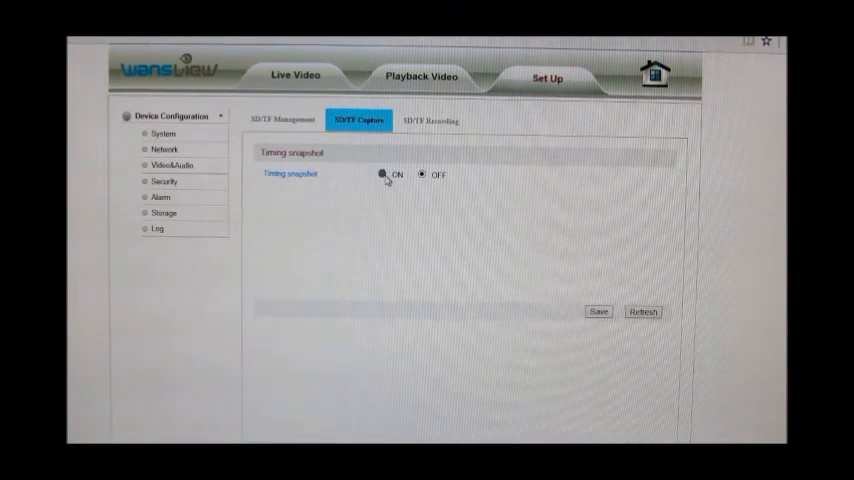
{"action": "left_click", "coordinate": [380, 174]}
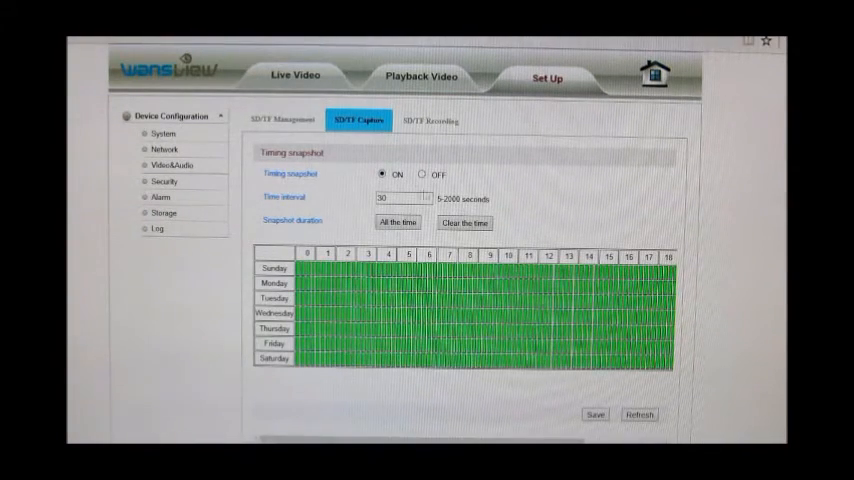
- Review the SD/TF Recording schedule option and return to SD/TF Management
{"action": "left_click", "coordinate": [428, 120]}
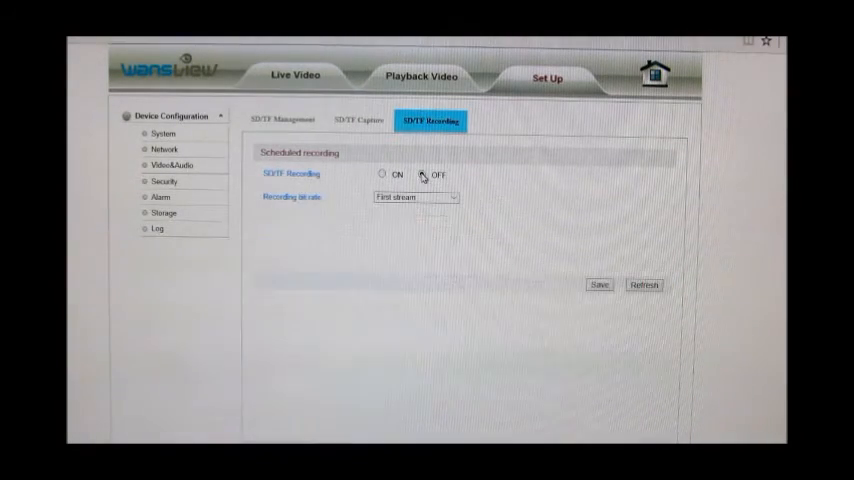
{"action": "left_click", "coordinate": [284, 120]}
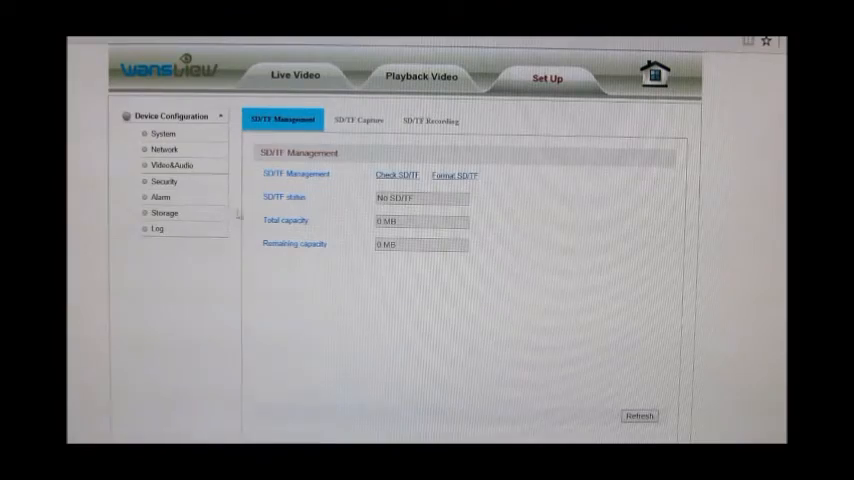